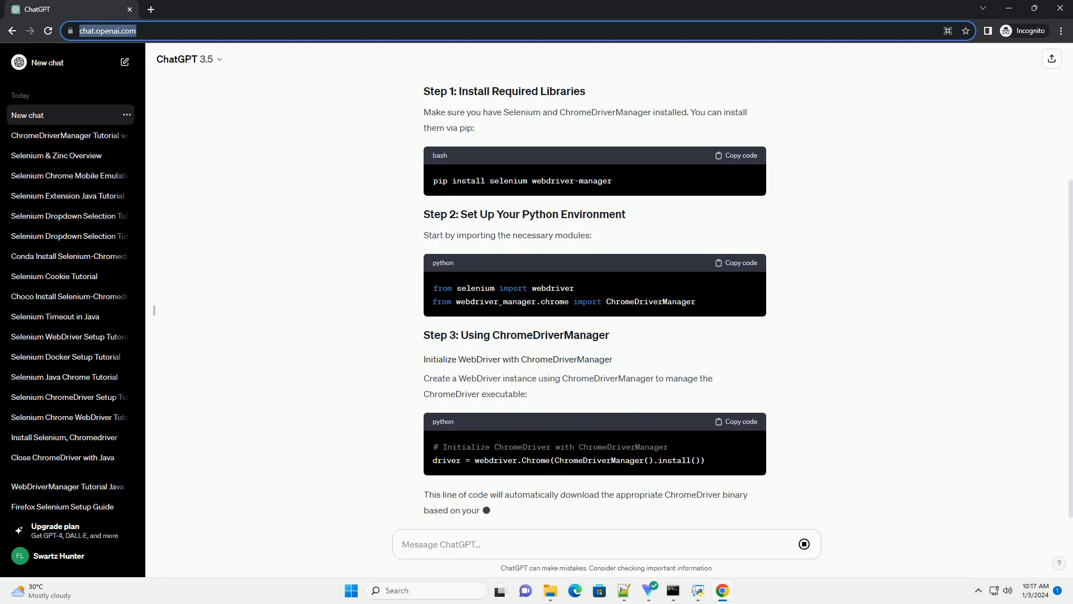
scroll("down", 3)
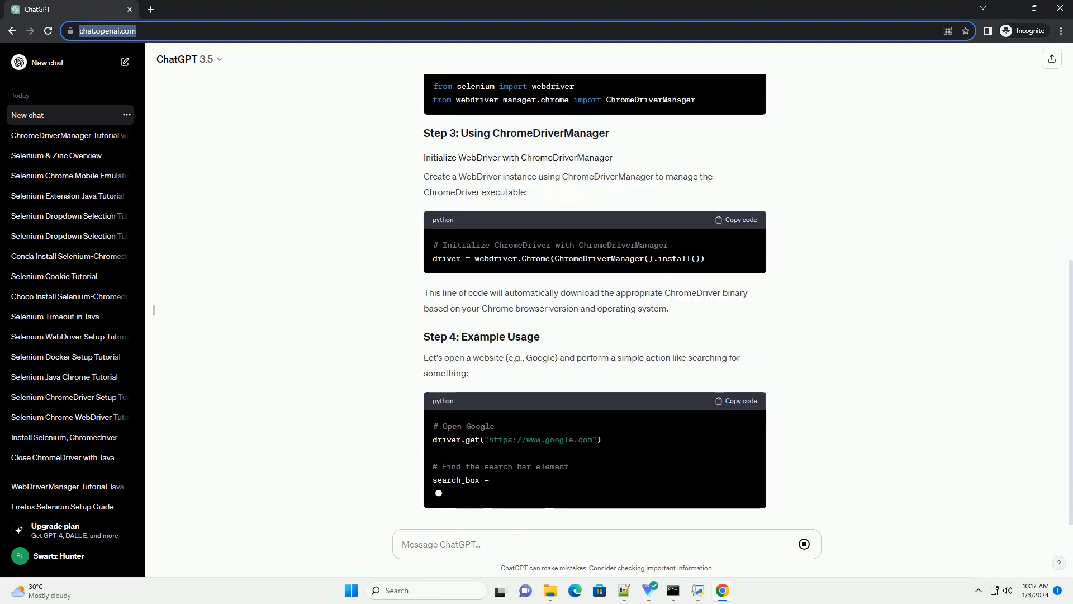
scroll("down", 3)
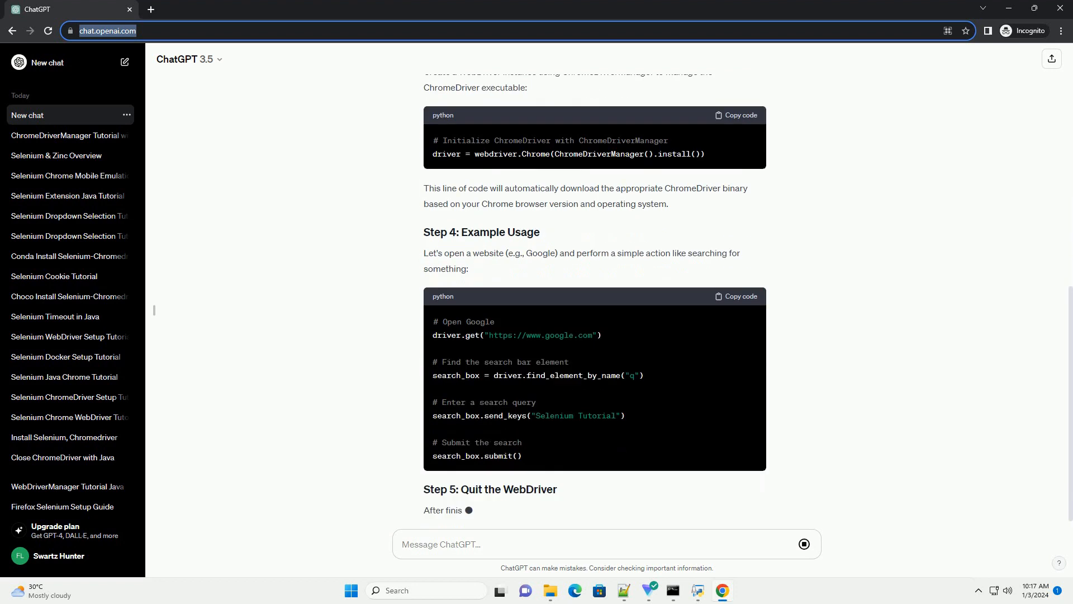
scroll("down", 3)
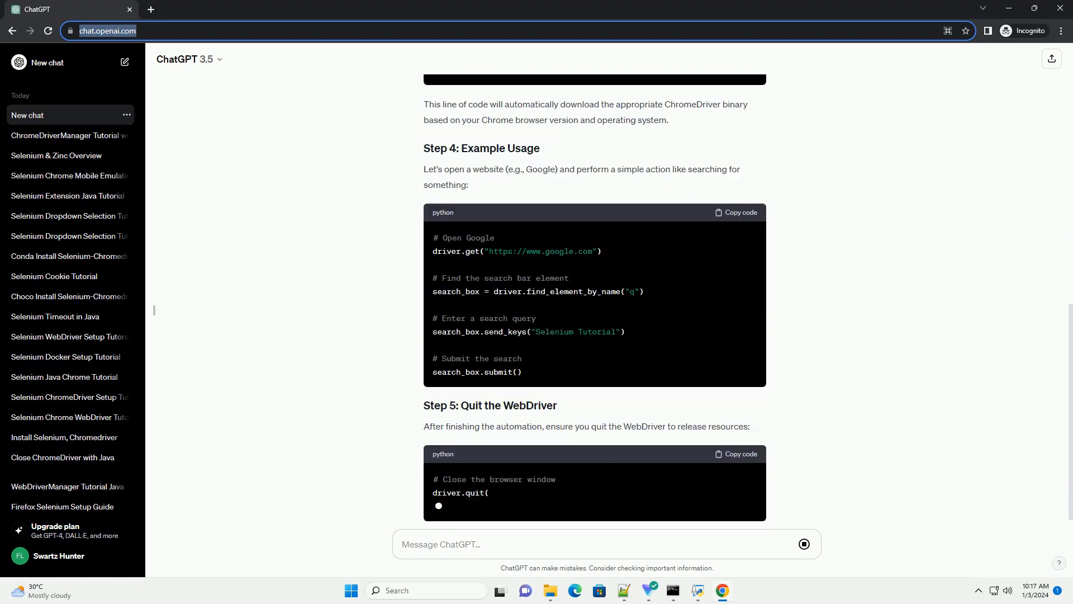
scroll("down", 3)
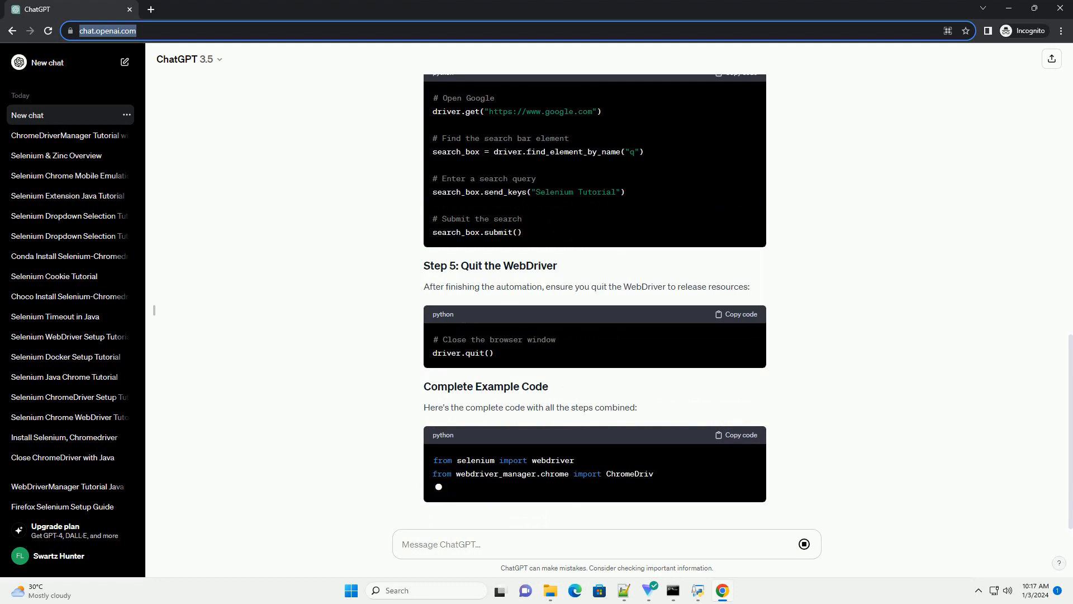
scroll("down", 3)
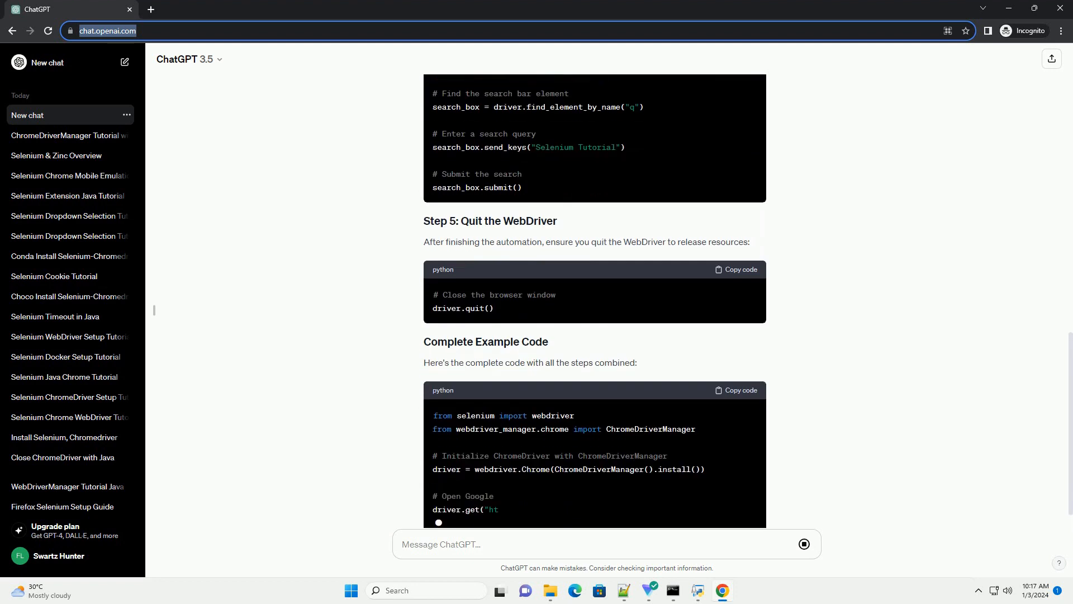